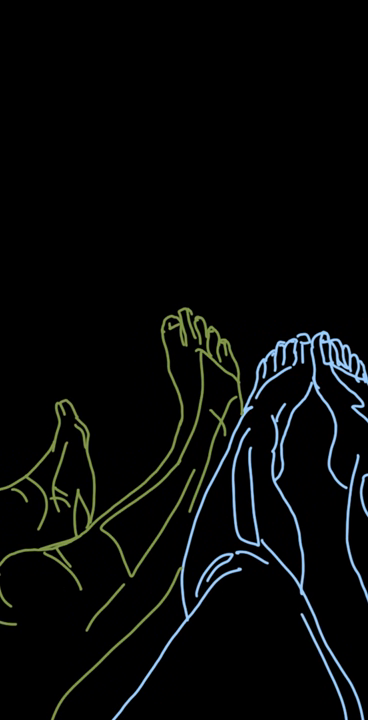
scroll("down", 3)
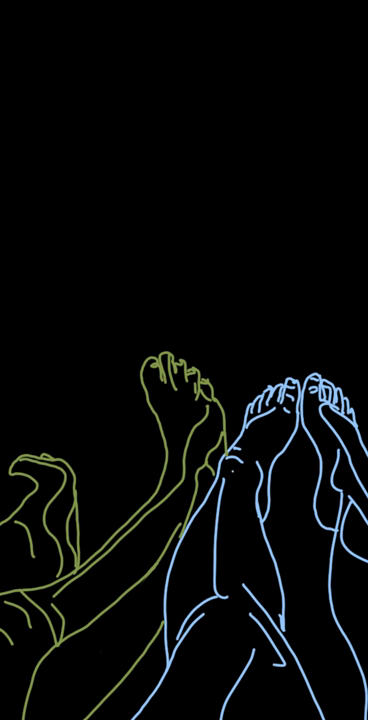